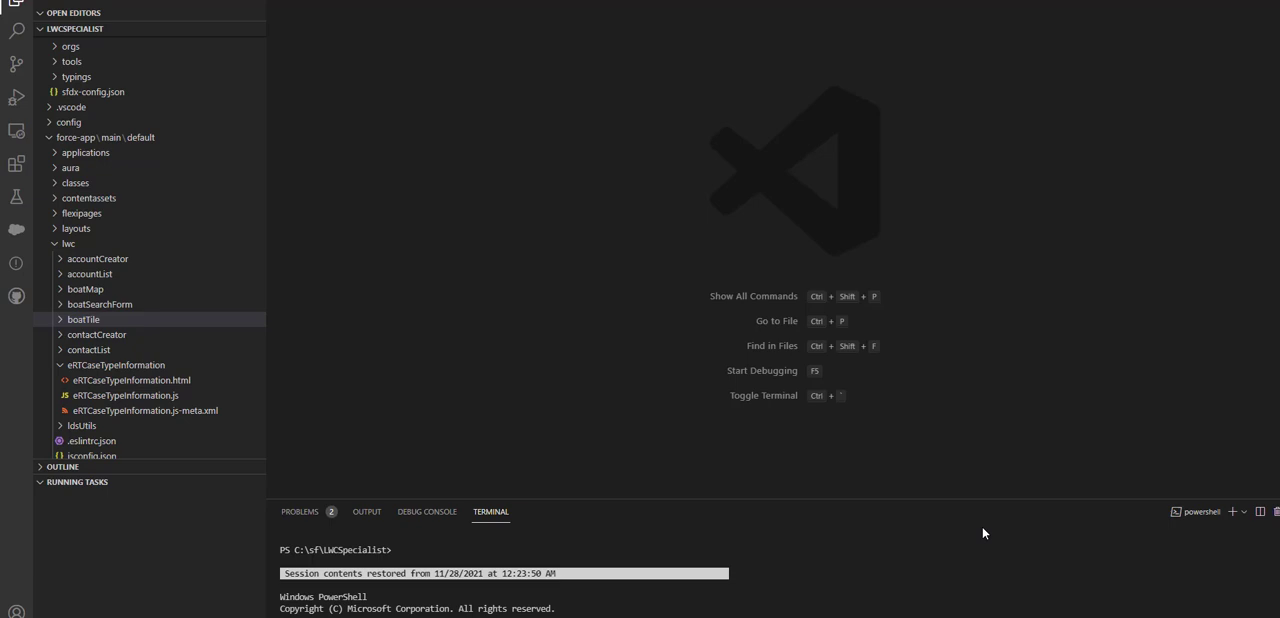
{"action": "mouse_move", "coordinate": [350, 143]}
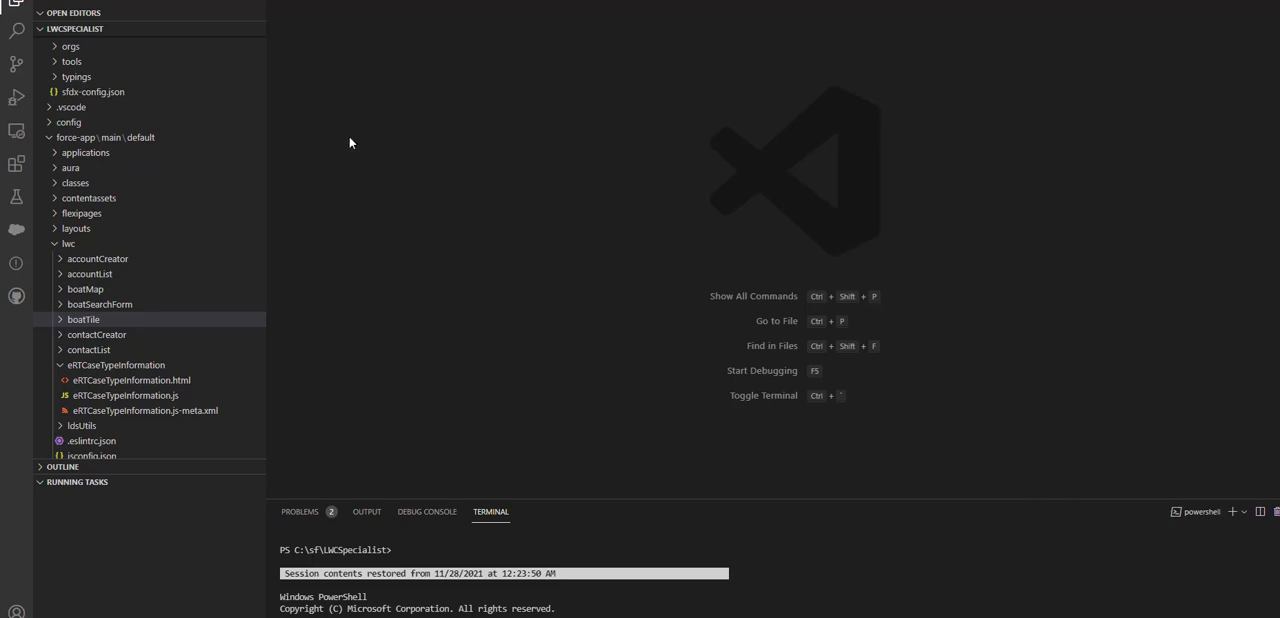
- Scroll through boatMap.js's message-channel imports, geolocation field constants and recordId getter/setter, then open boatsNearMe.html
{"action": "left_click", "coordinate": [150, 5]}
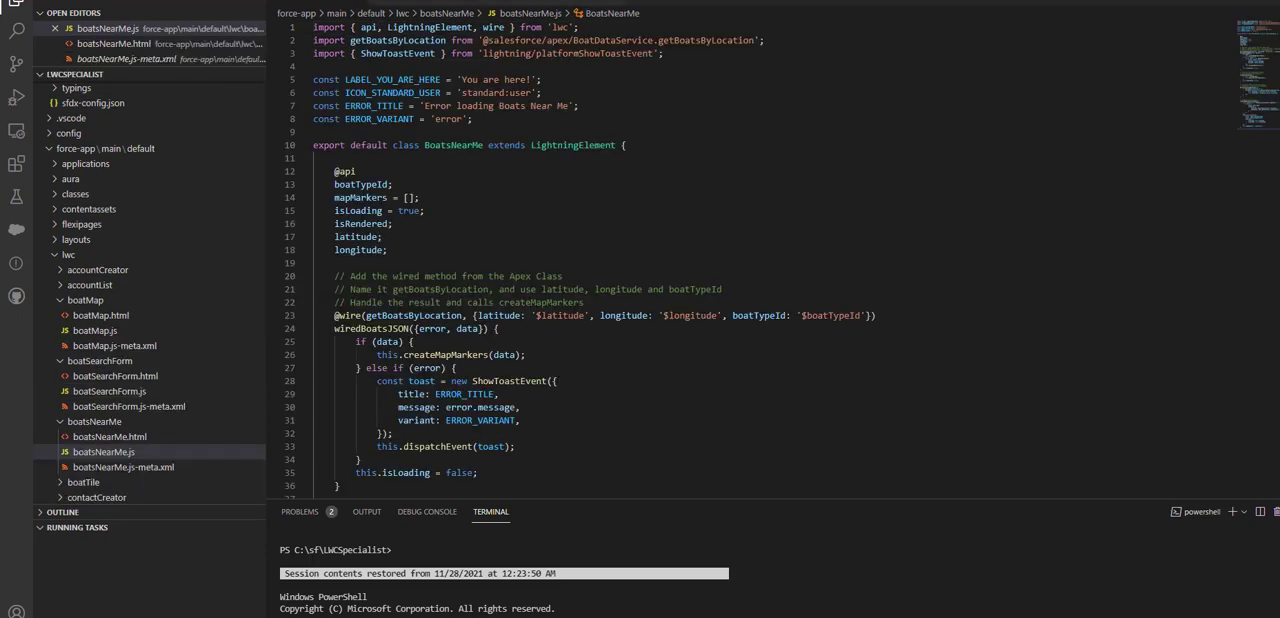
{"action": "mouse_move", "coordinate": [220, 246]}
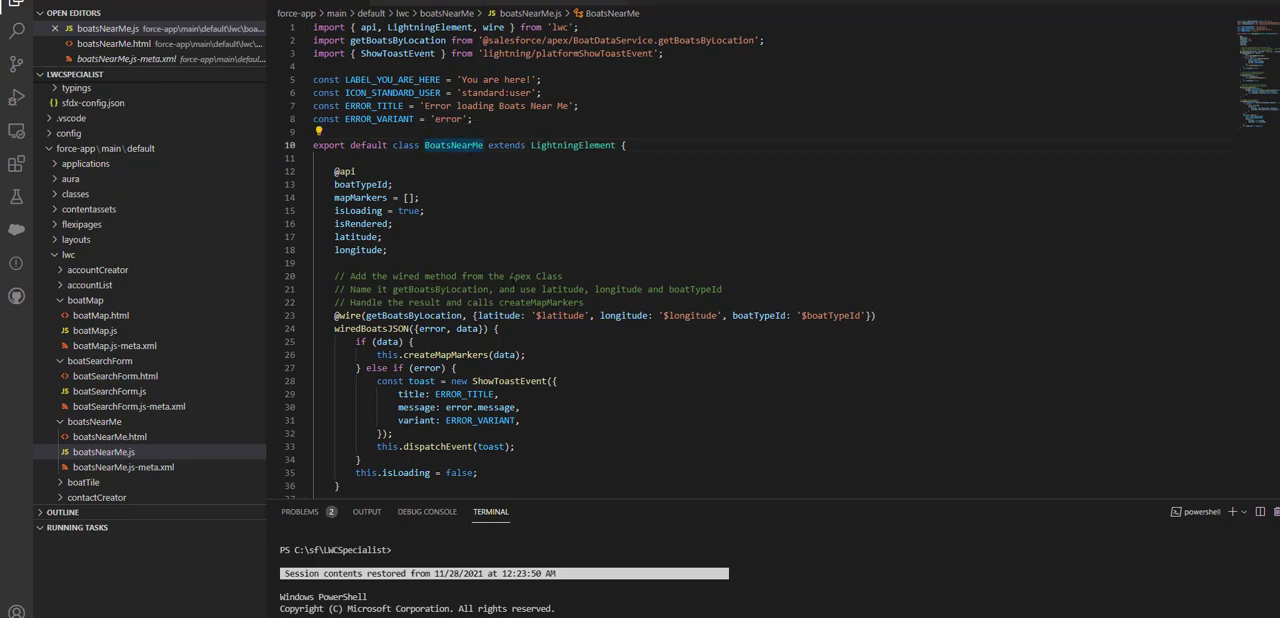
{"action": "scroll", "scroll_direction": "down", "scroll_amount": 3}
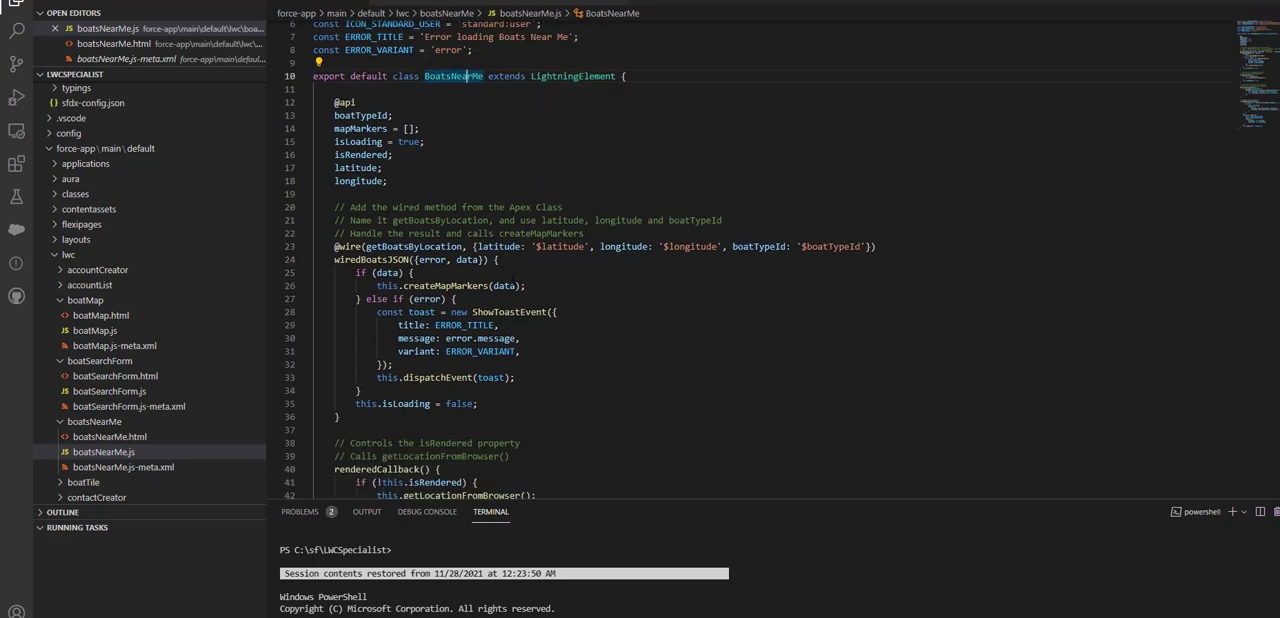
{"action": "scroll", "scroll_direction": "down", "scroll_amount": 3}
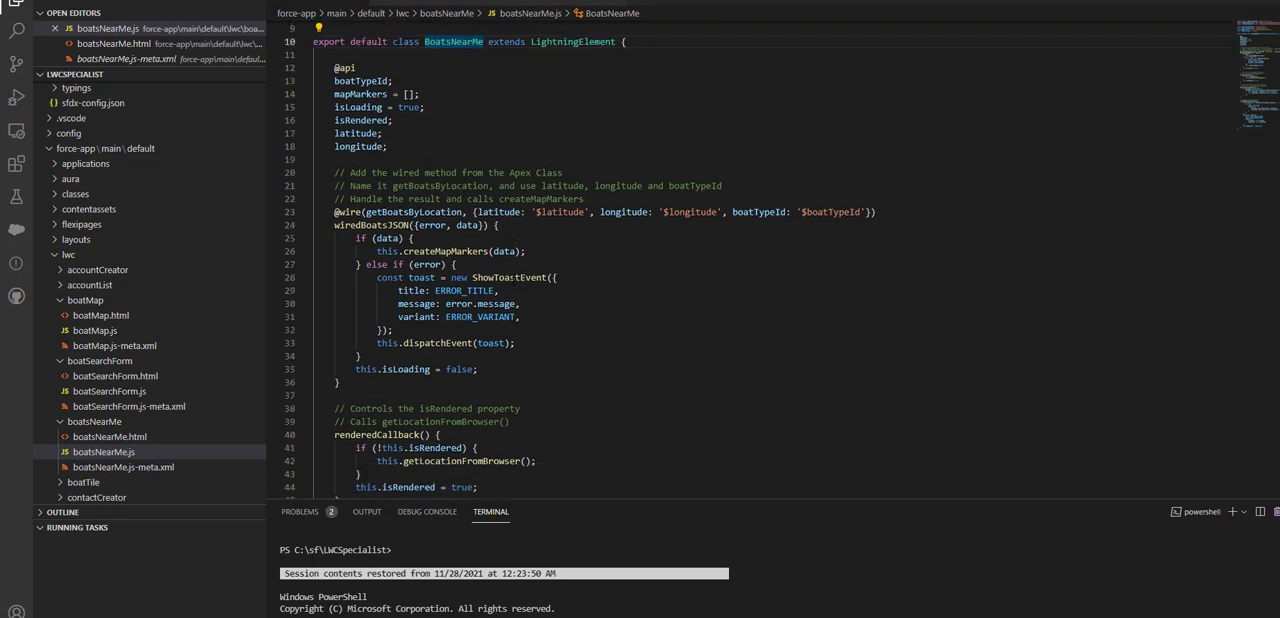
{"action": "left_click", "coordinate": [467, 41]}
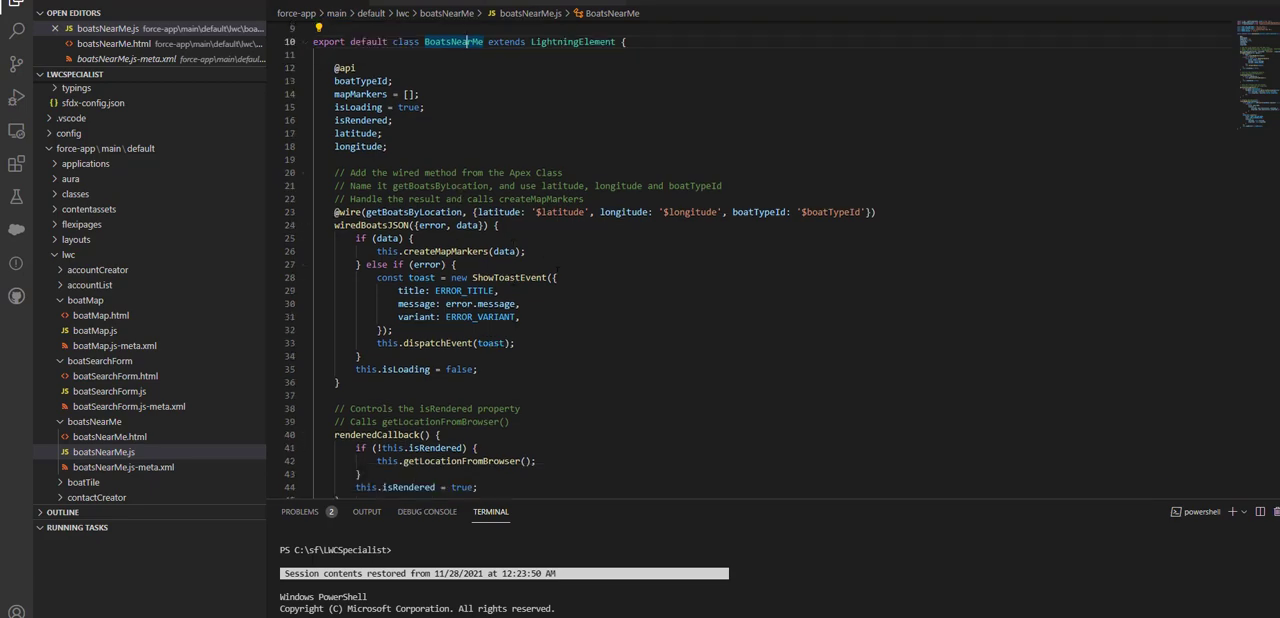
{"action": "scroll", "scroll_direction": "down", "scroll_amount": 3}
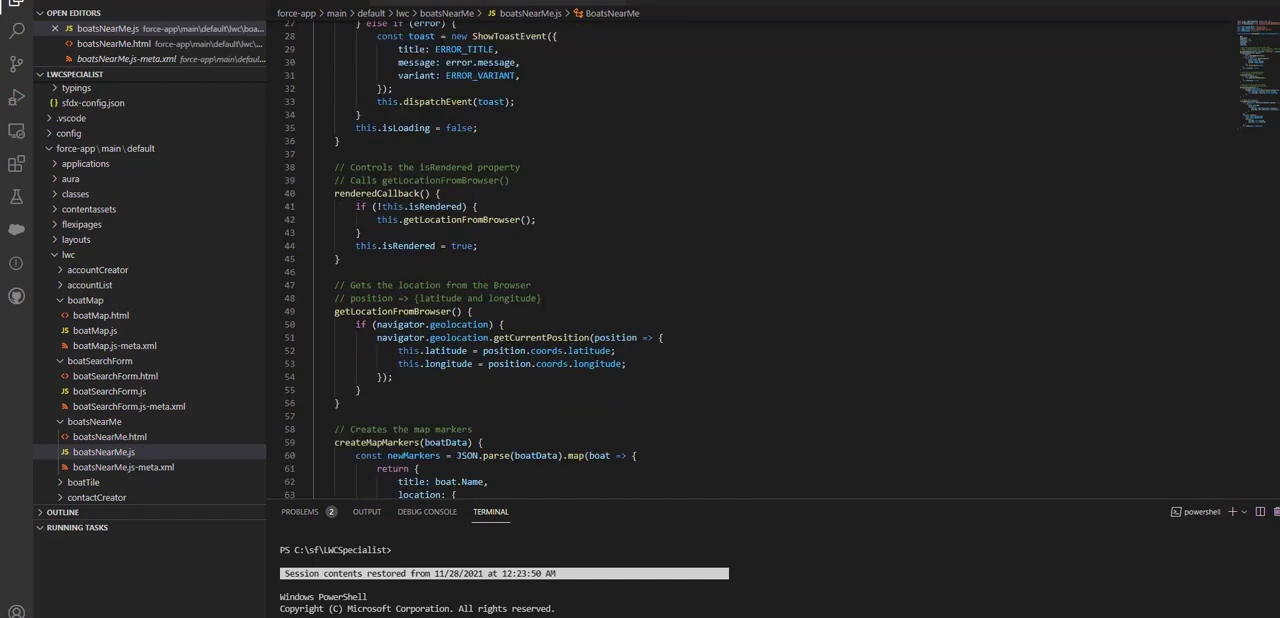
{"action": "scroll", "scroll_direction": "down", "scroll_amount": 3}
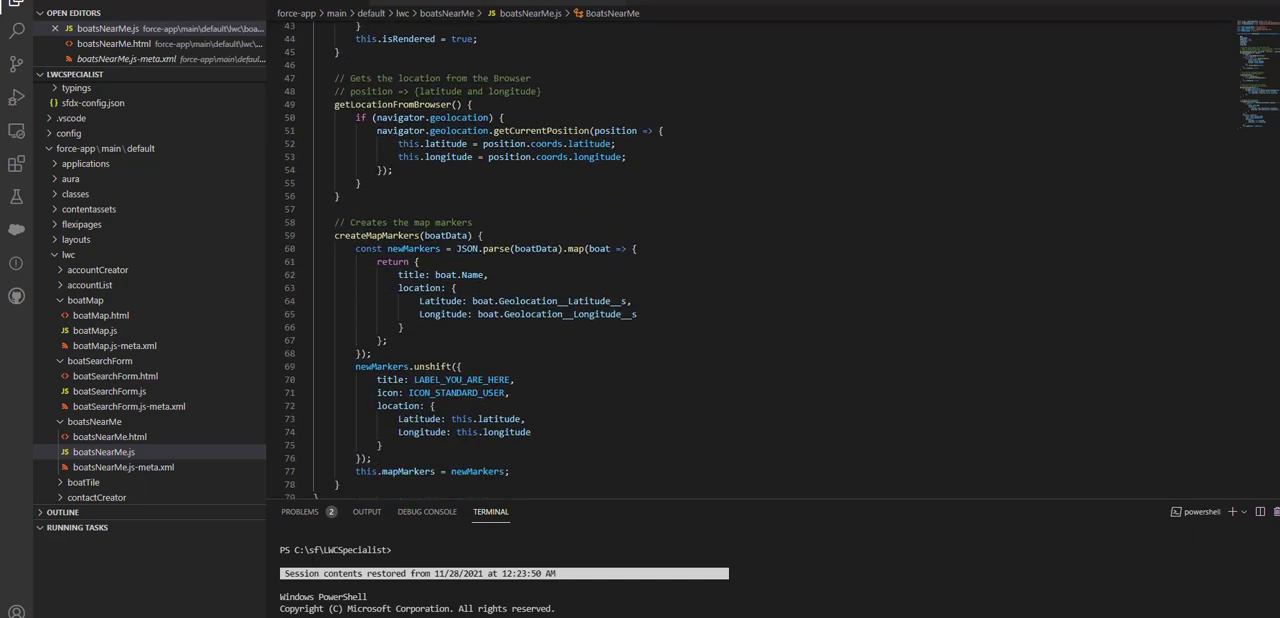
{"action": "scroll", "scroll_direction": "down", "scroll_amount": 3}
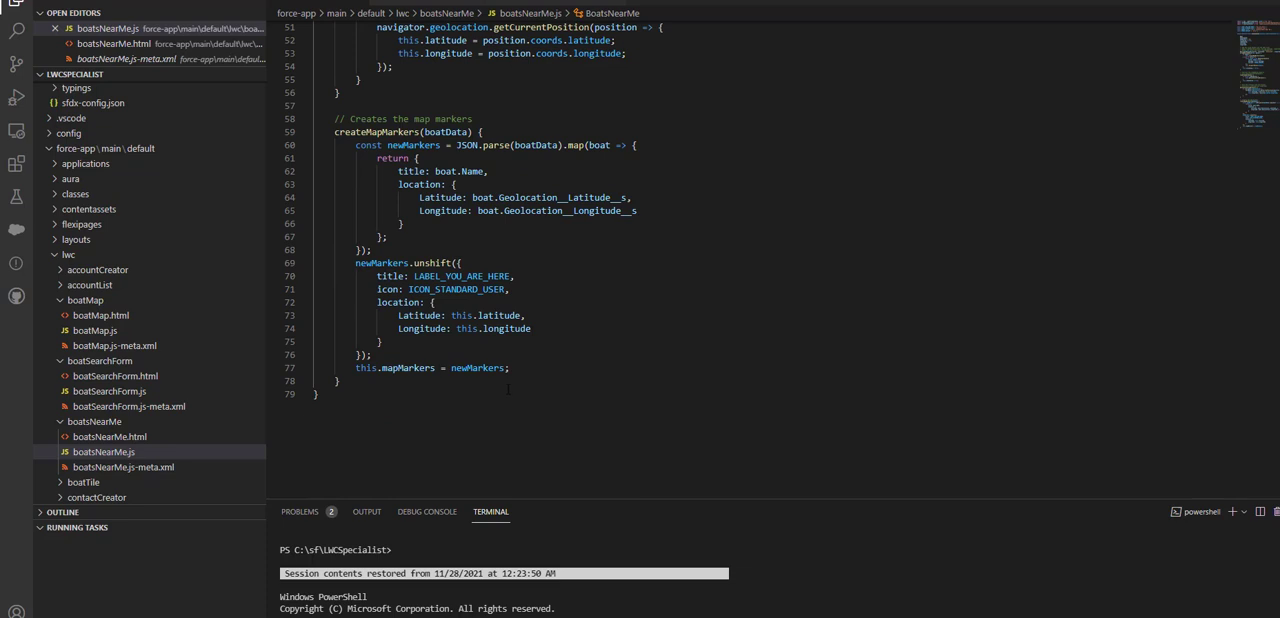
{"action": "mouse_move", "coordinate": [279, 427]}
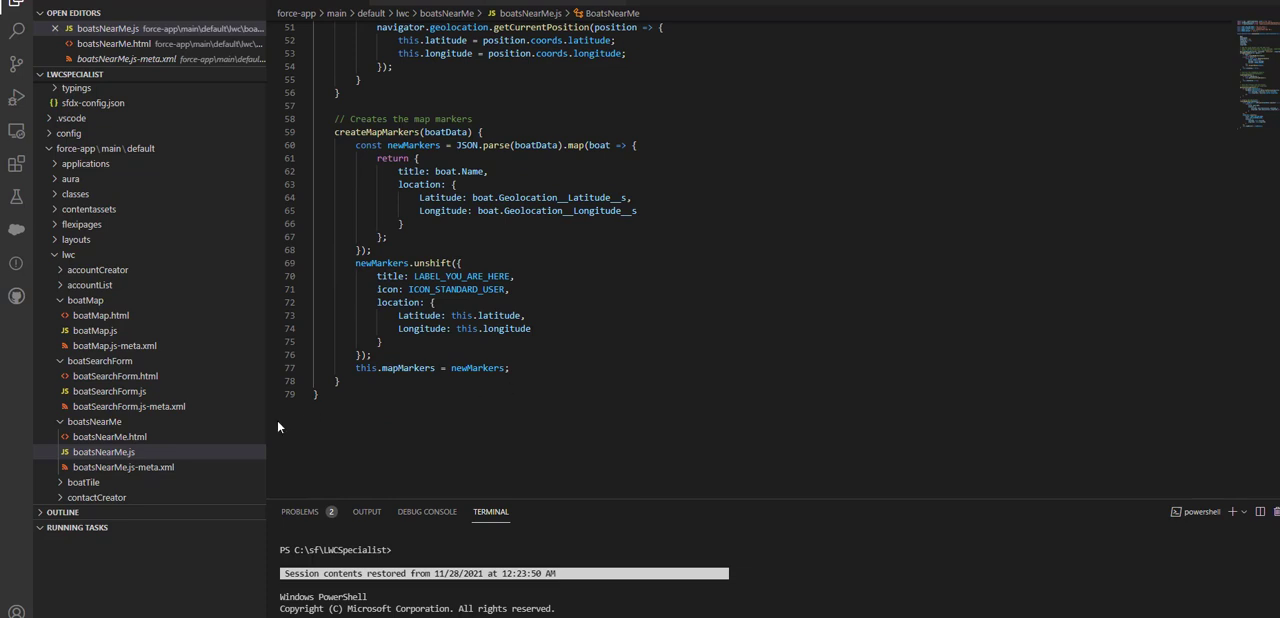
{"action": "mouse_move", "coordinate": [110, 437]}
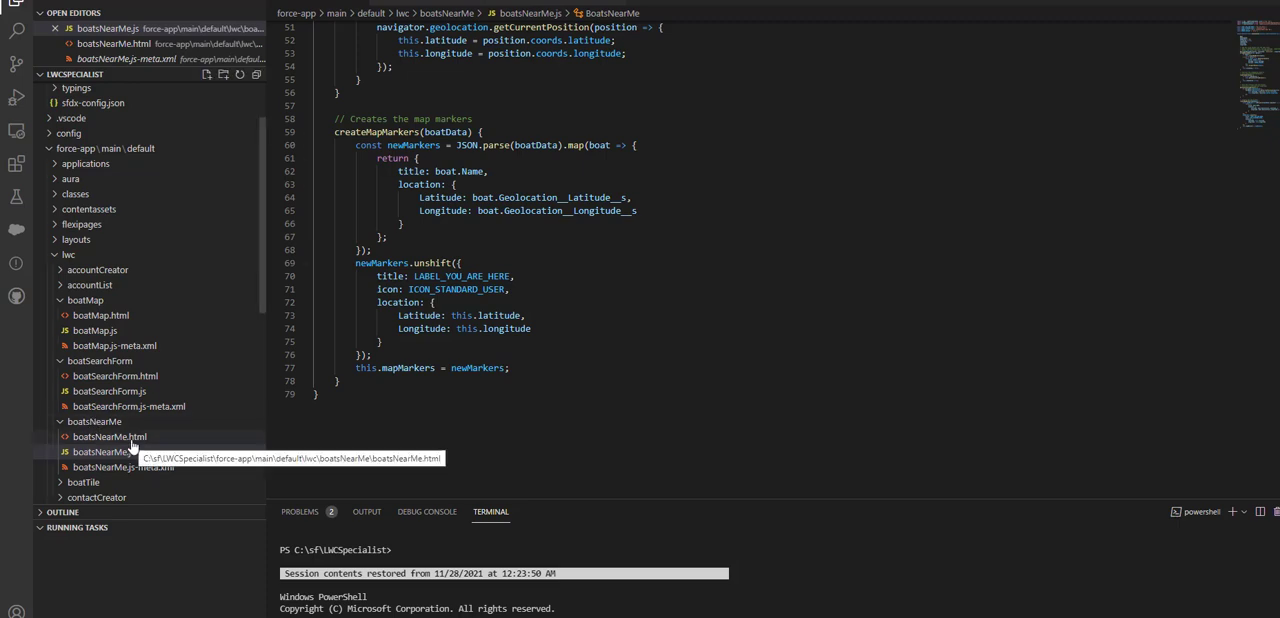
{"action": "left_click", "coordinate": [110, 436]}
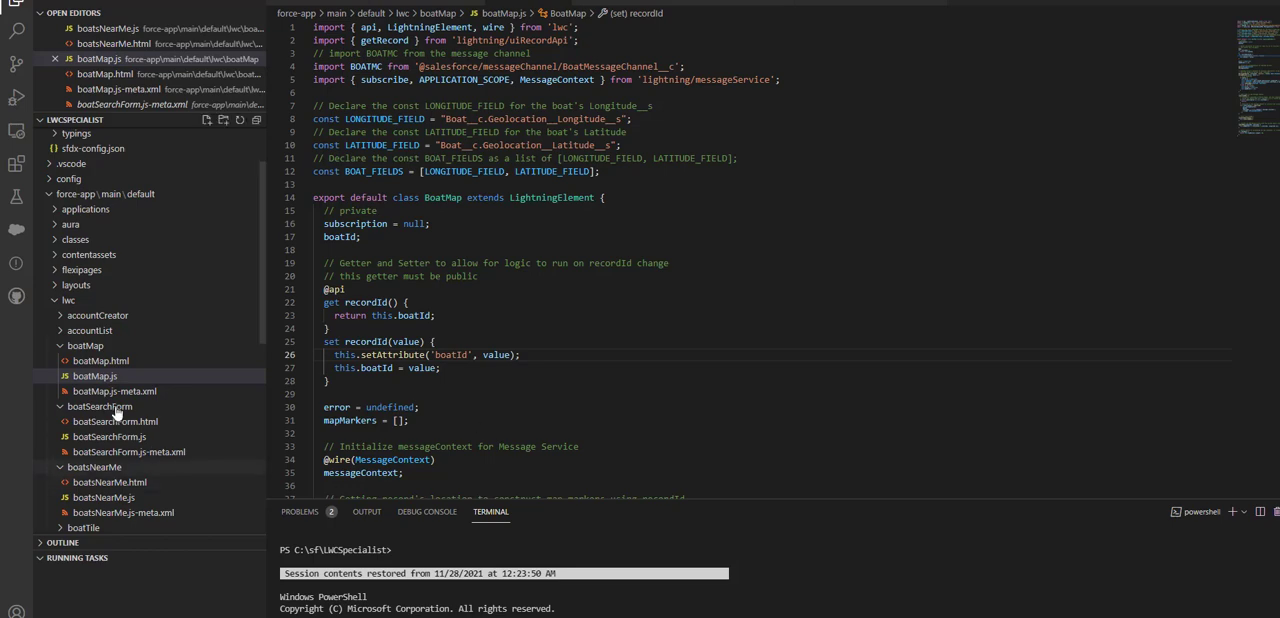
- Show boatMap.html with its conditional map card template
{"action": "left_click", "coordinate": [100, 360]}
{"action": "type", "text": "sfdx force:source:deploy --sourcepath force-app\\main\\default\\lwc\\boatMap"}
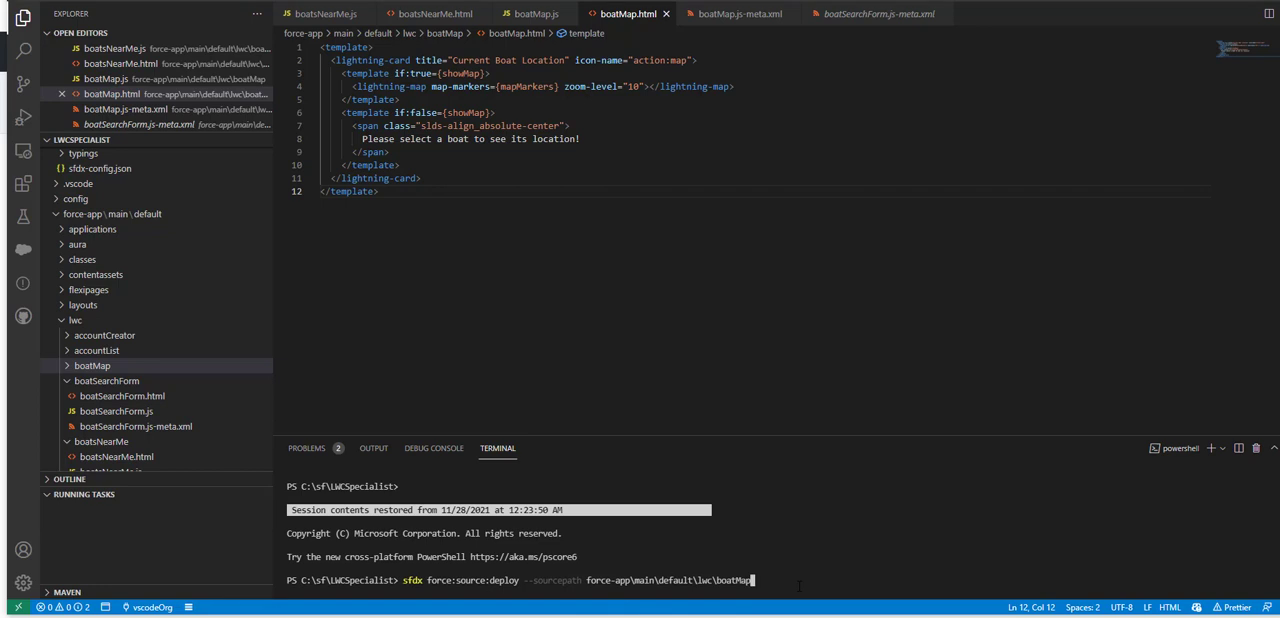
- Deploy the boatMap component's three files to the org
{"action": "key", "text": "Enter"}
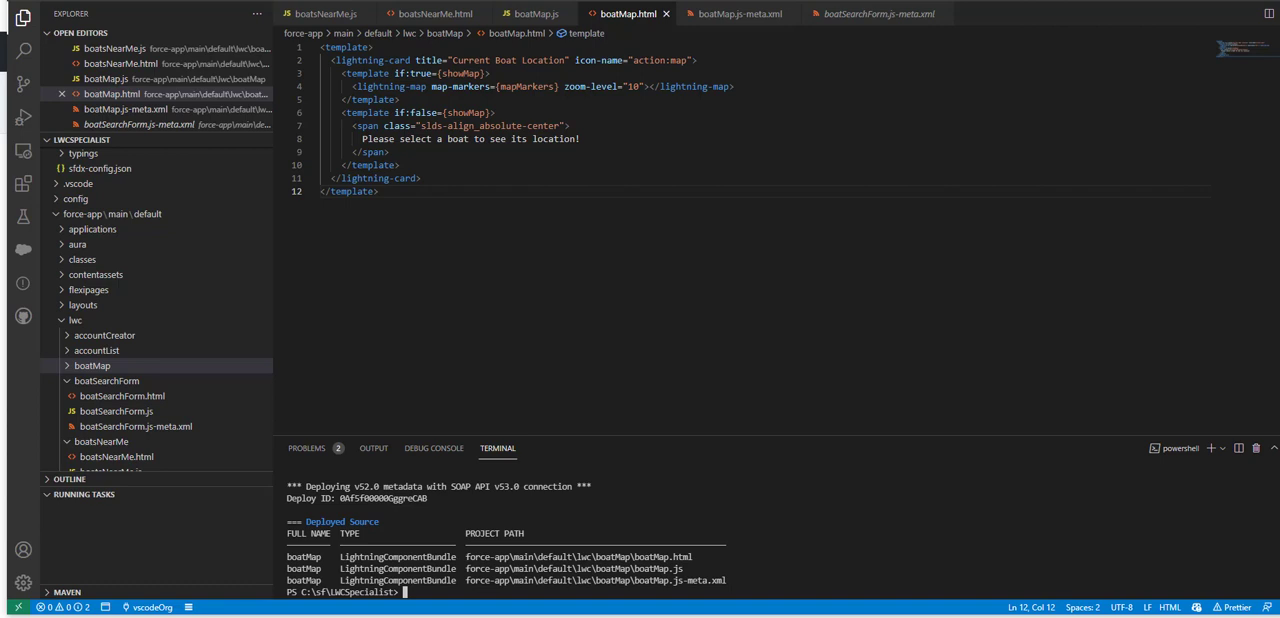
- Enter the deploy command for force-app\main\default\lwc\boatsNearMe in the terminal
{"action": "type", "text": "sfdx force:source:deploy --sourcepath force-app\\main\\default\\lwc\\boatsNearMe"}
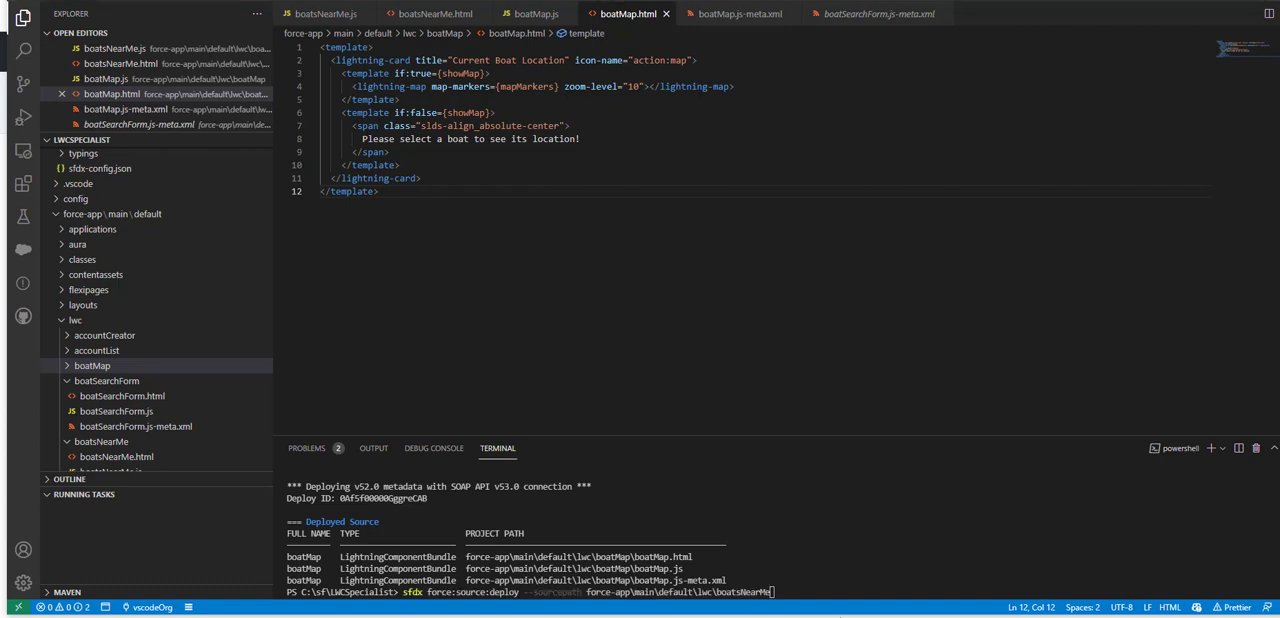